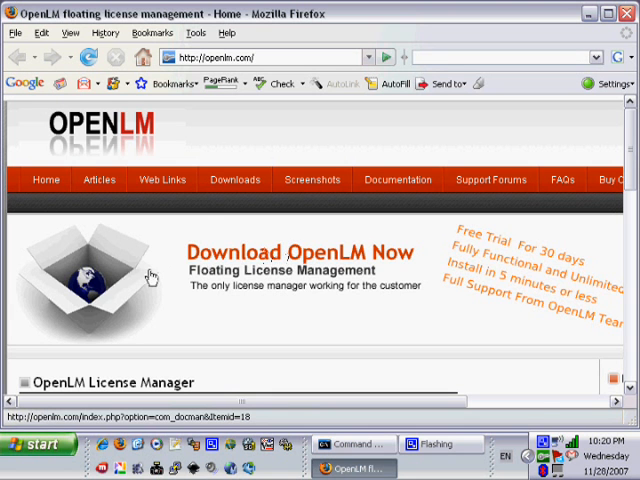
{"action": "mouse_move", "coordinate": [132, 272]}
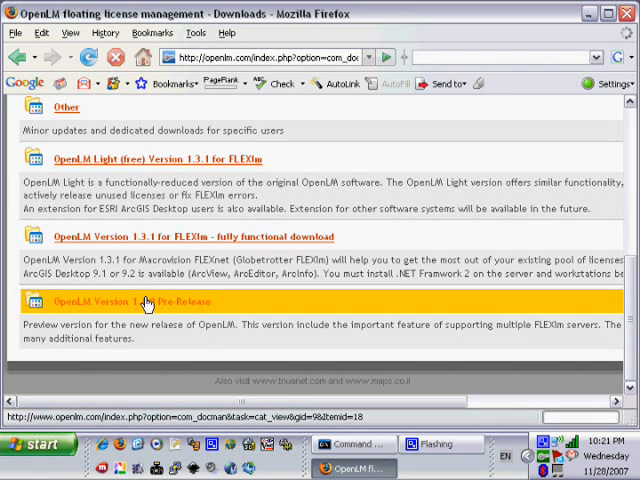
Download the OpenLM Server 1.4.0 and Agent for ESRI ArcGIS zips to the desktop.
{"action": "left_click", "coordinate": [148, 302]}
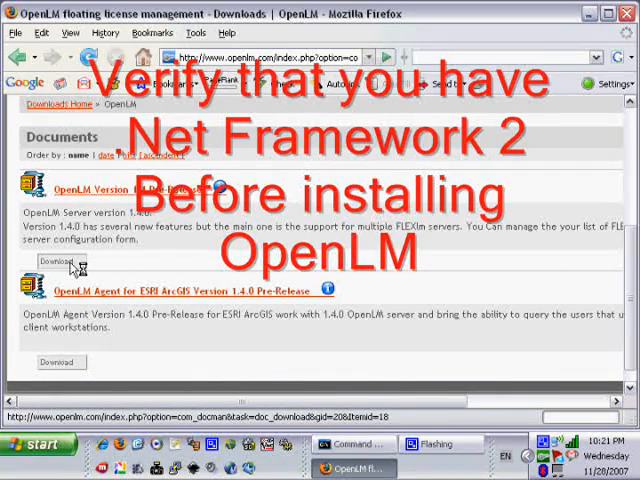
{"action": "left_click", "coordinate": [56, 260]}
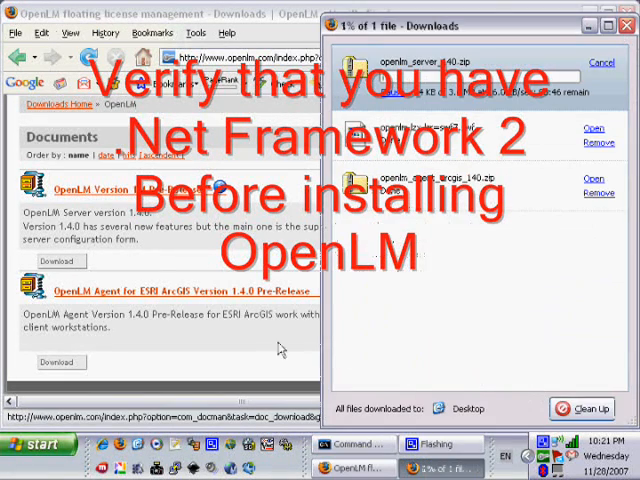
{"action": "left_click", "coordinate": [60, 360]}
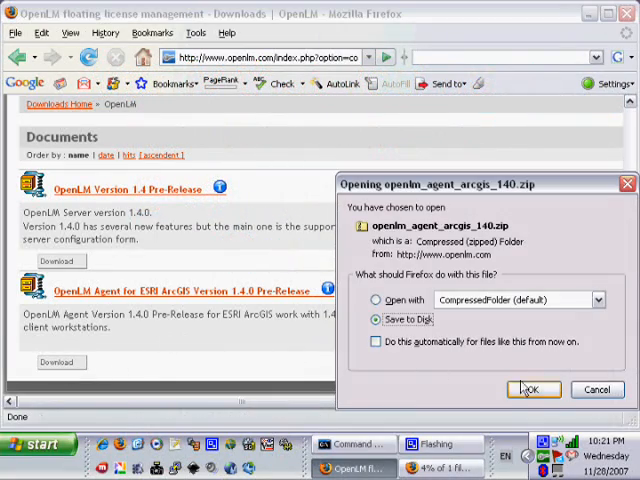
{"action": "left_click", "coordinate": [532, 388]}
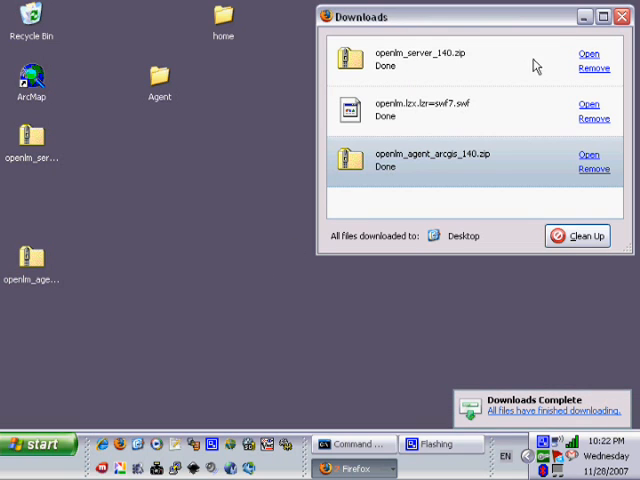
Drag the Server folder from openlm_server_140.zip to the desktop and delete both zips.
{"action": "left_click", "coordinate": [624, 16]}
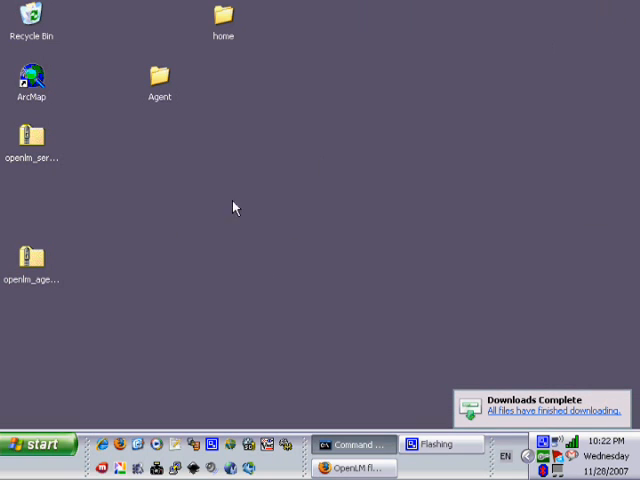
{"action": "double_click", "coordinate": [30, 140]}
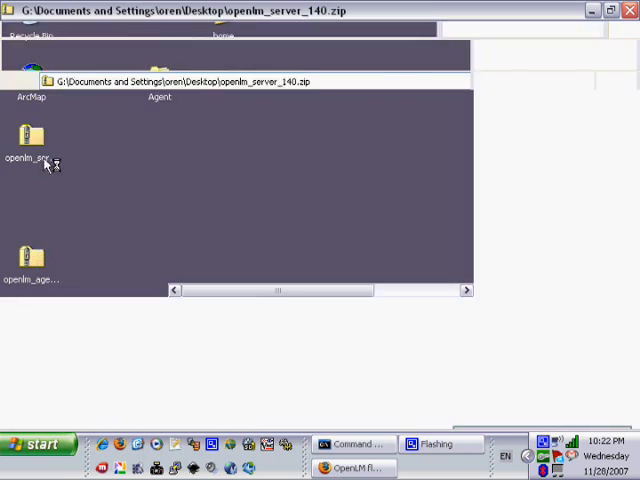
{"action": "left_click", "coordinate": [614, 12]}
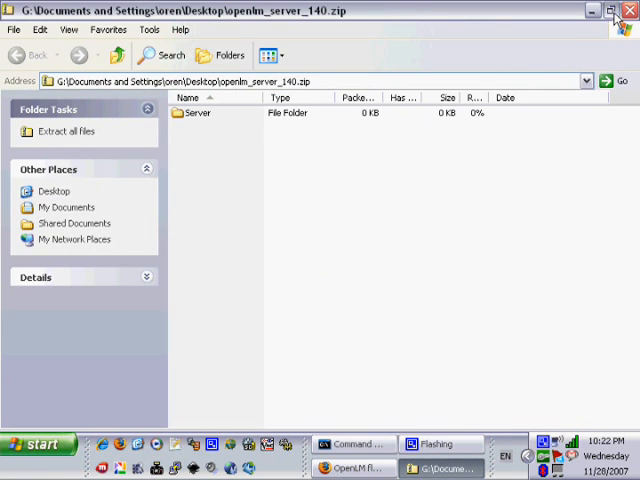
{"action": "left_click", "coordinate": [614, 12]}
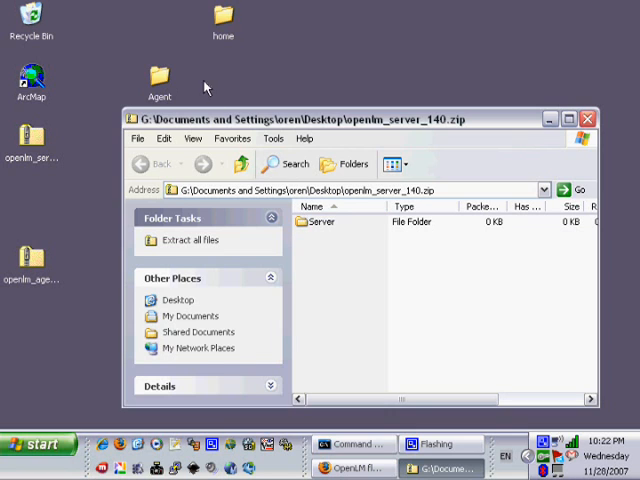
{"action": "left_click", "coordinate": [320, 220]}
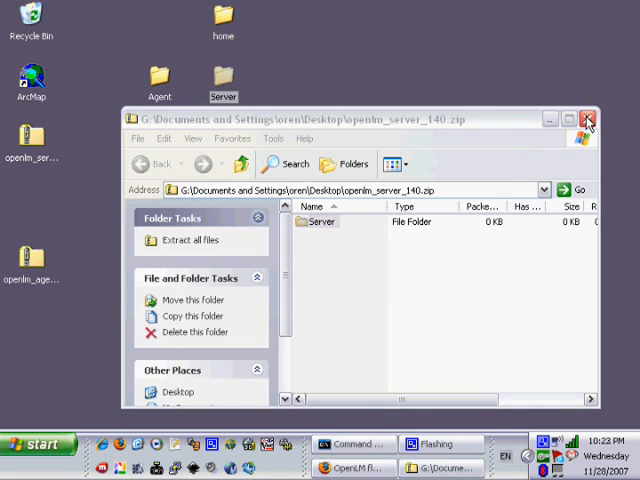
{"action": "left_click", "coordinate": [588, 120]}
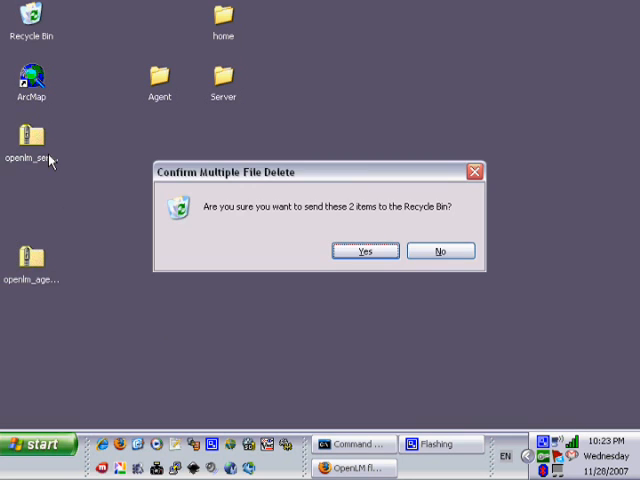
{"action": "left_click", "coordinate": [364, 252]}
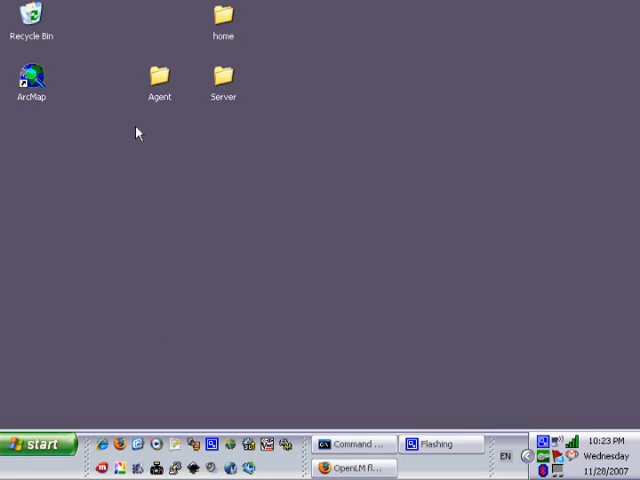
Launch setup.exe from the Server folder and move past the welcome page.
{"action": "double_click", "coordinate": [224, 76]}
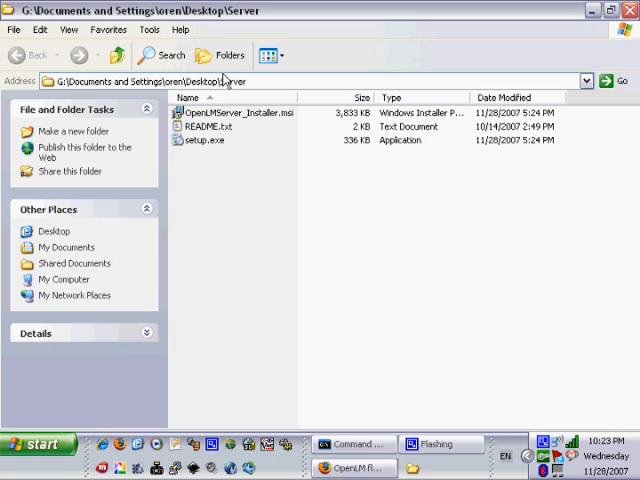
{"action": "left_click", "coordinate": [202, 140]}
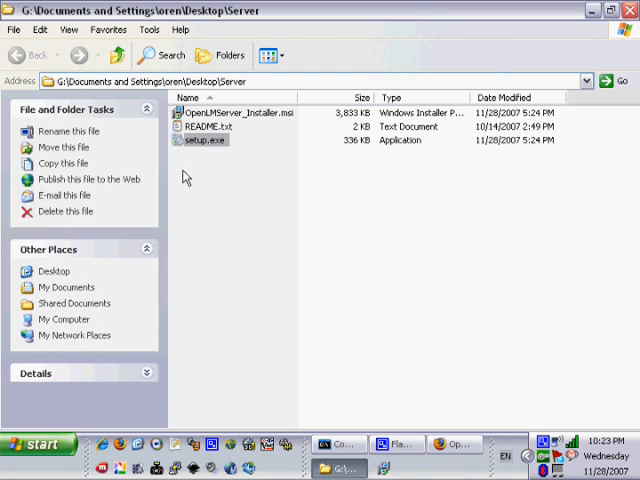
{"action": "double_click", "coordinate": [204, 140]}
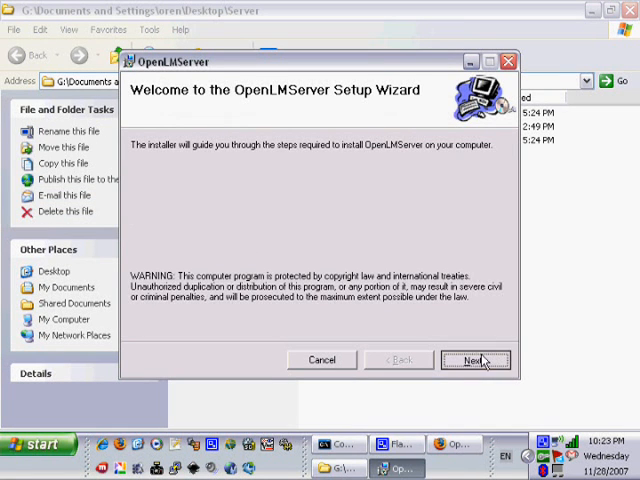
{"action": "left_click", "coordinate": [476, 360]}
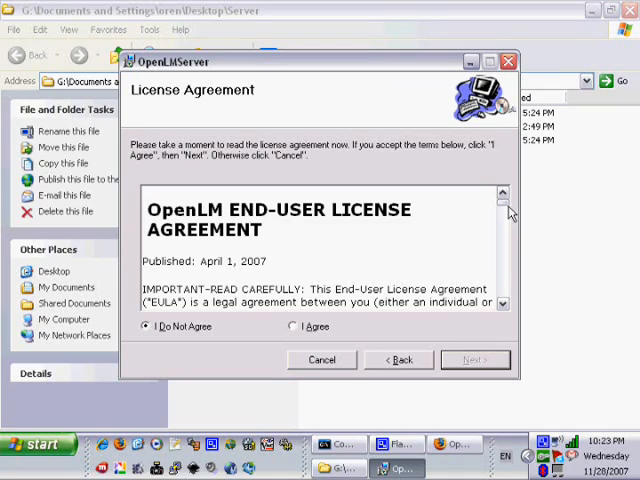
Agree to the license, keep the default installation folder and start installing.
{"action": "scroll", "scroll_direction": "down", "scroll_amount": 3}
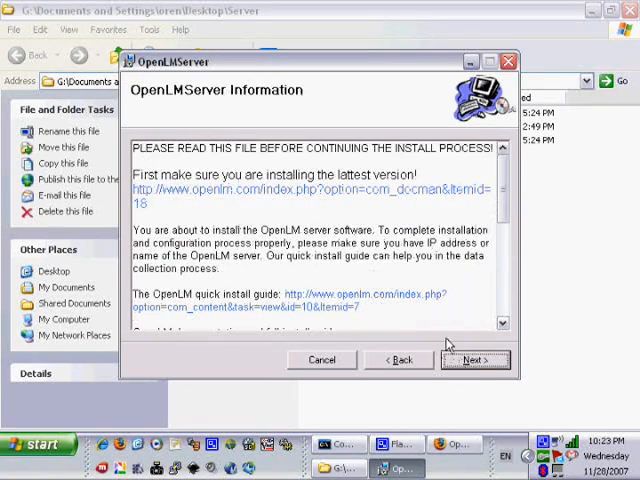
{"action": "left_click", "coordinate": [476, 360]}
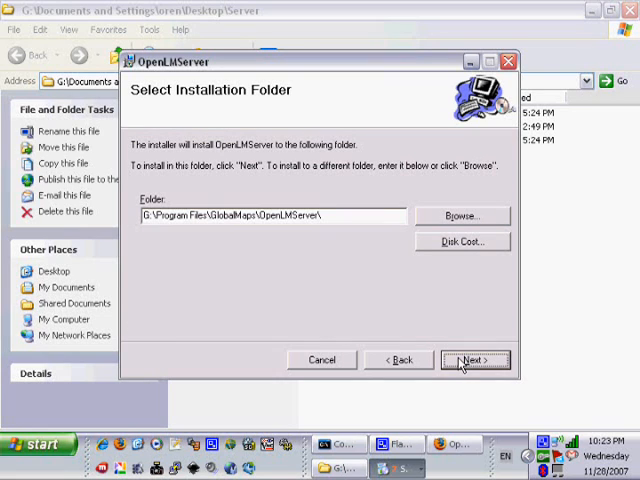
{"action": "left_click", "coordinate": [476, 360]}
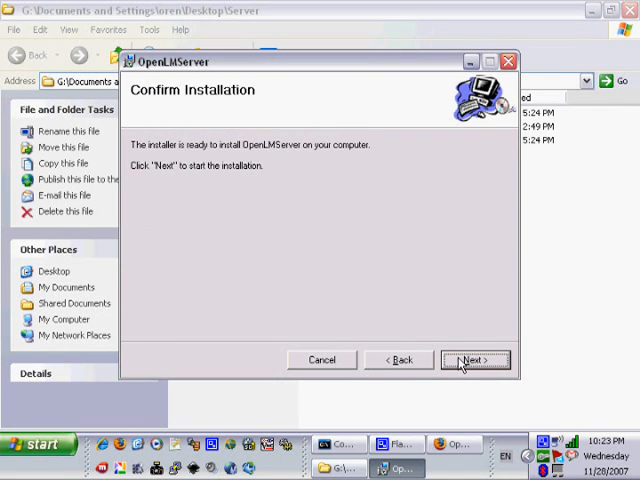
{"action": "left_click", "coordinate": [476, 360]}
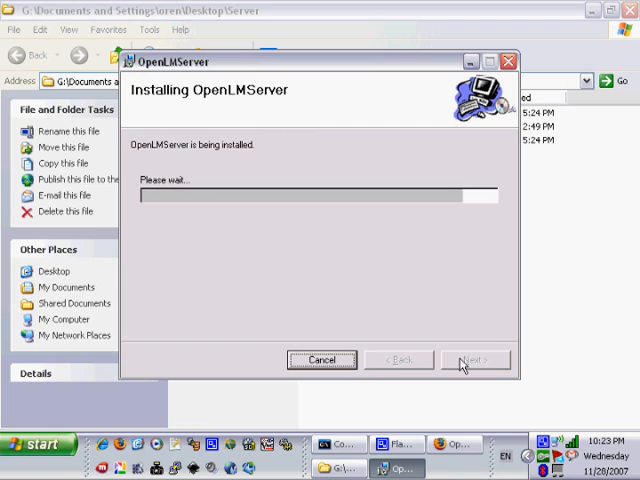
{"action": "mouse_move", "coordinate": [456, 348]}
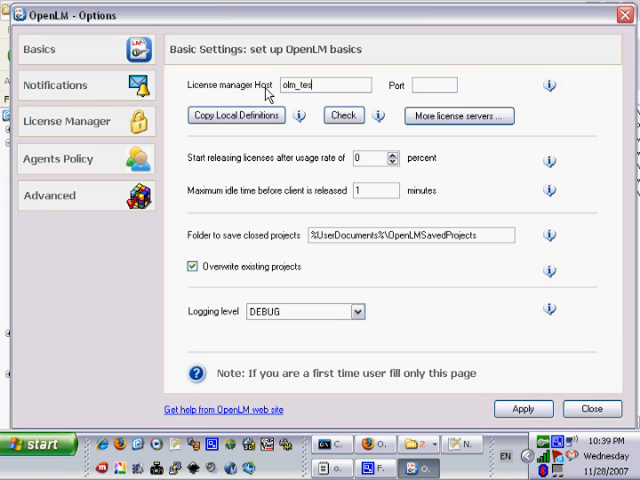
Set the license manager host to olm_test1, port 27000, and check the server status.
{"action": "type", "text": "t4"}
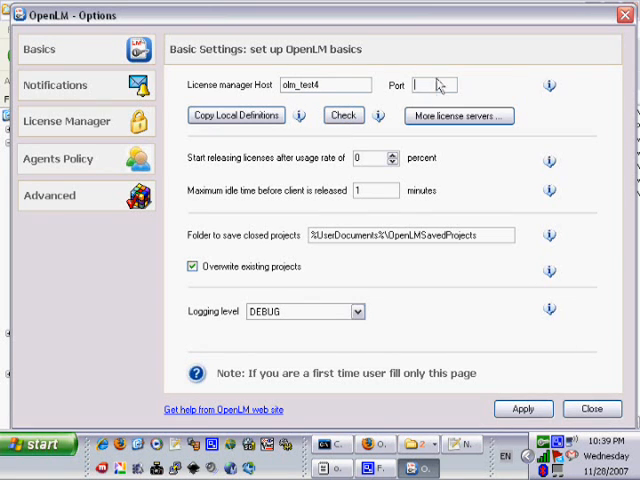
{"action": "type", "text": "27000"}
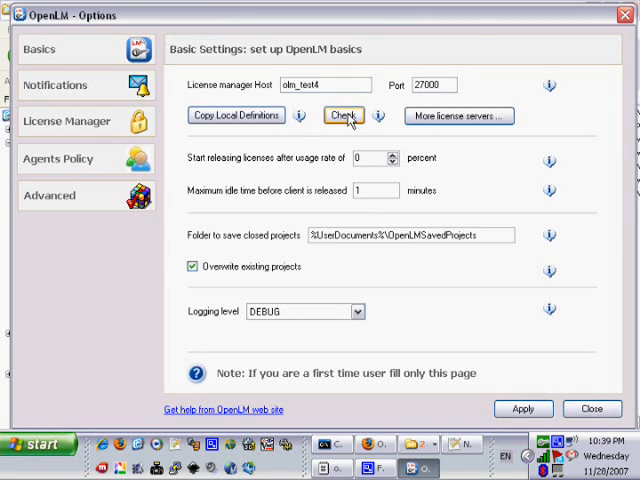
{"action": "left_click", "coordinate": [342, 116]}
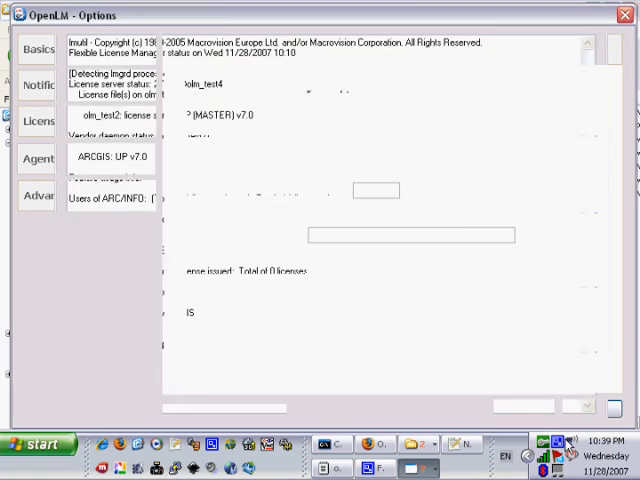
{"action": "left_click", "coordinate": [40, 48]}
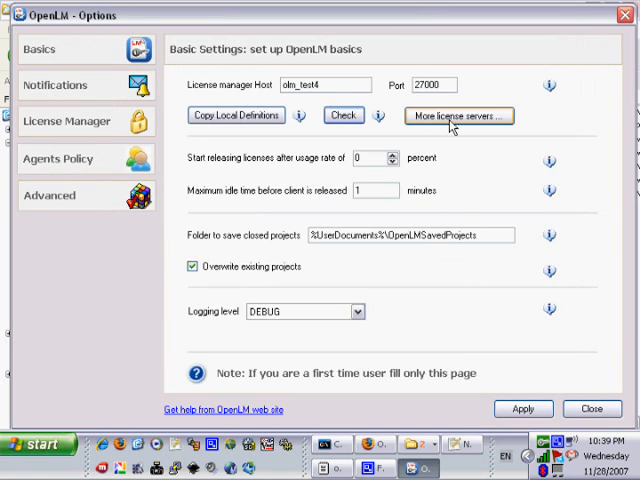
Delete the entry from Monitored License Servers and apply the basic OpenLM settings.
{"action": "left_click", "coordinate": [458, 116]}
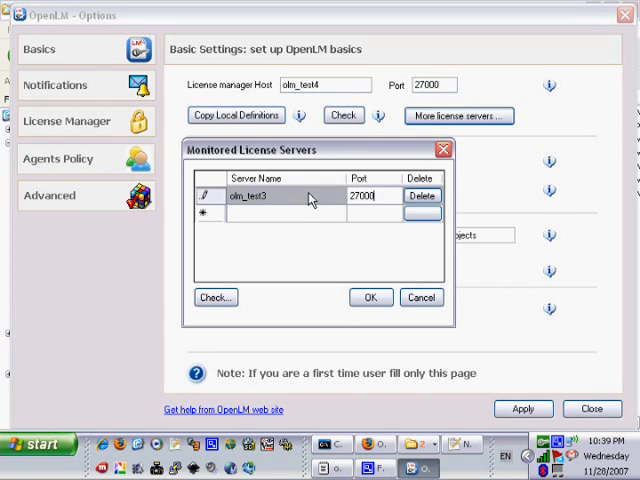
{"action": "mouse_move", "coordinate": [276, 224]}
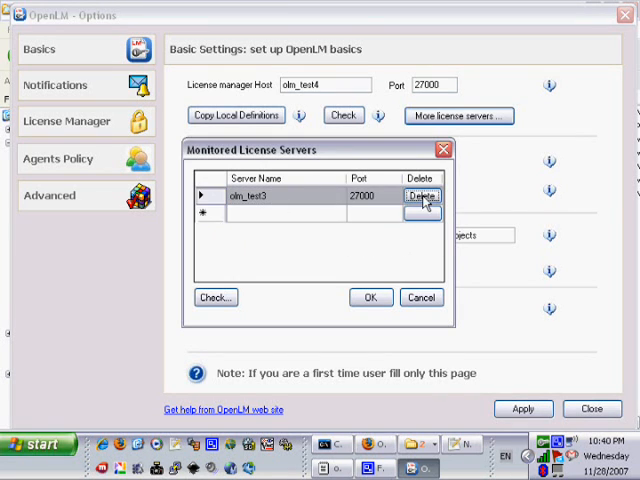
{"action": "left_click", "coordinate": [372, 296]}
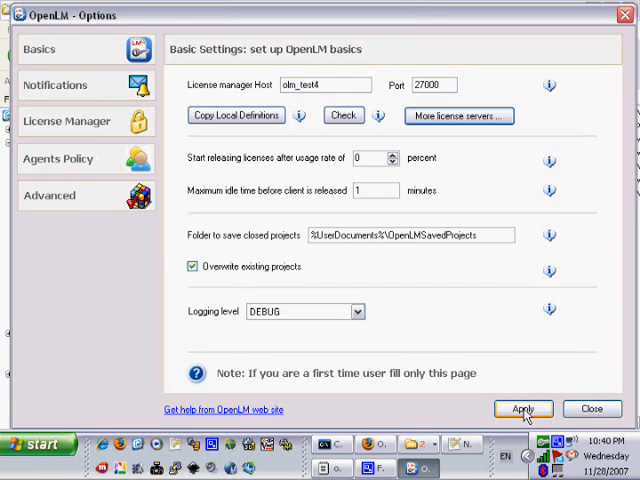
{"action": "left_click", "coordinate": [522, 408]}
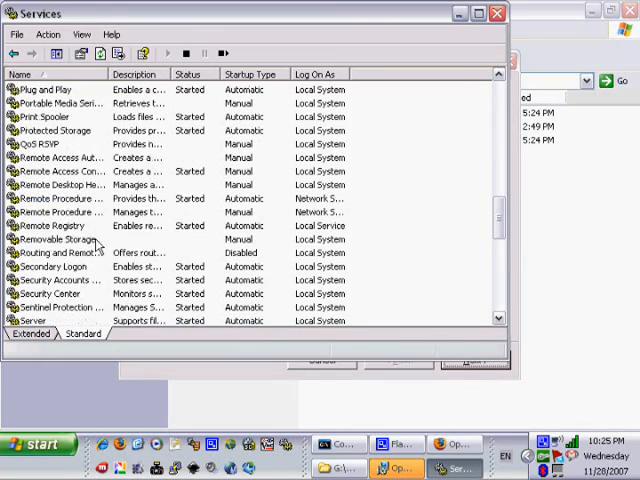
{"action": "scroll", "scroll_direction": "down", "scroll_amount": 3}
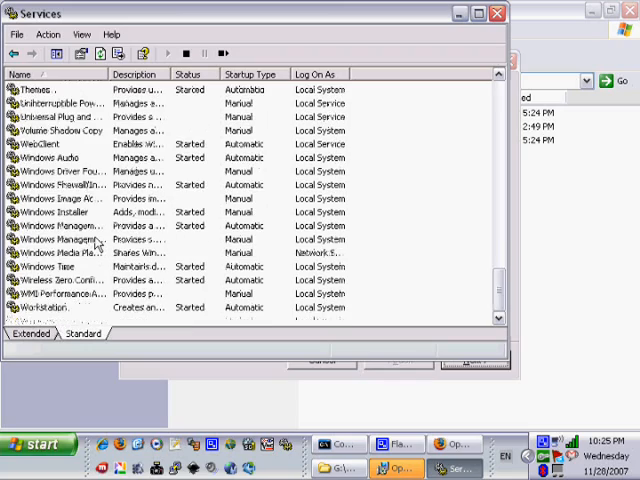
{"action": "scroll", "scroll_direction": "up", "scroll_amount": 3}
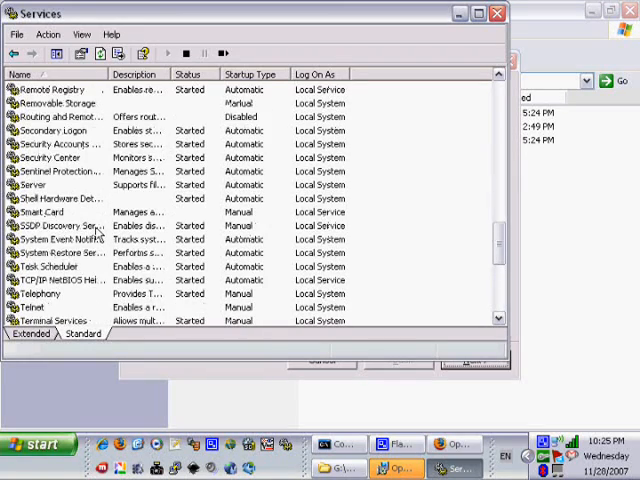
{"action": "scroll", "scroll_direction": "up", "scroll_amount": 3}
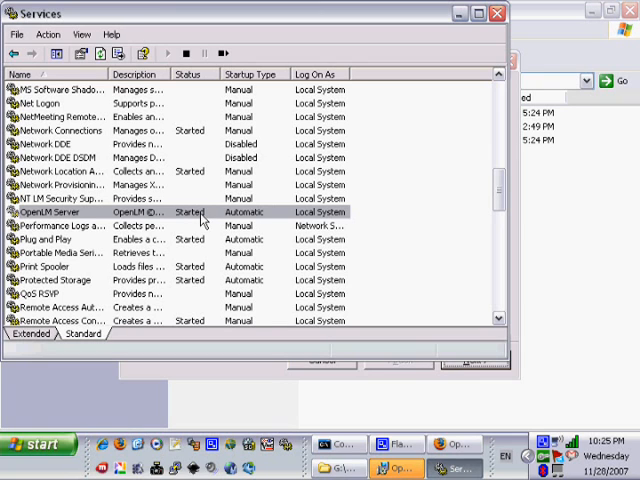
{"action": "mouse_move", "coordinate": [500, 12]}
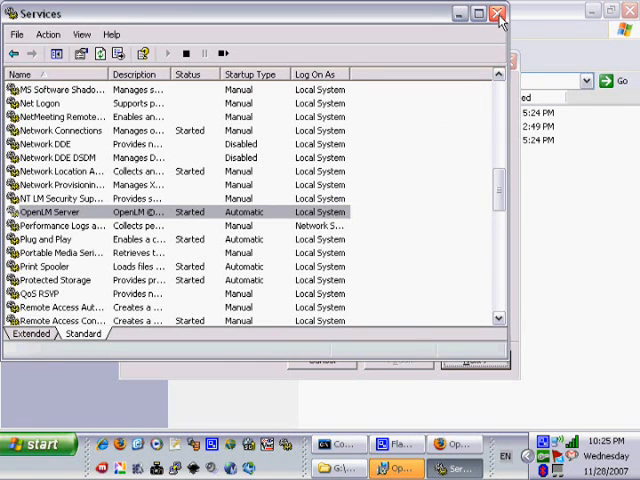
Close Services, pass the information note and choose Register Now.
{"action": "left_click", "coordinate": [500, 12]}
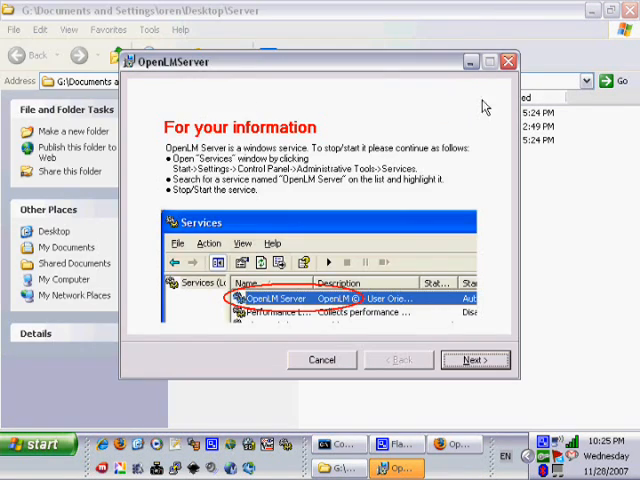
{"action": "left_click", "coordinate": [476, 360]}
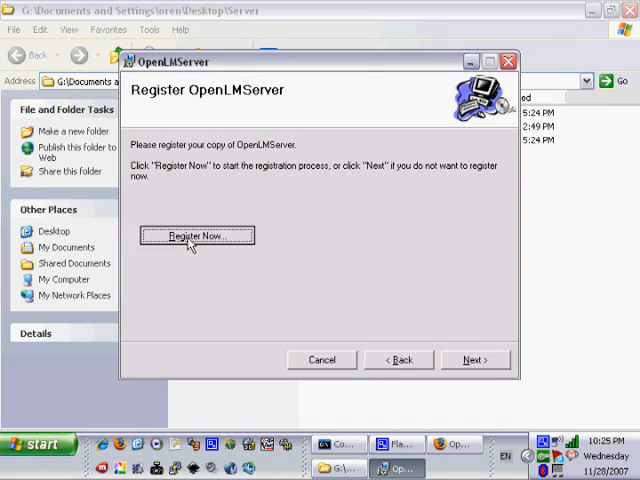
{"action": "left_click", "coordinate": [196, 236]}
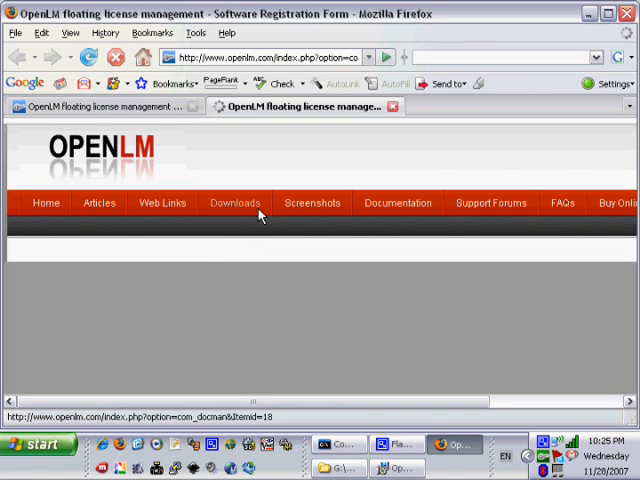
Fill in the registration form with first name Oren, submit it and return to setup.
{"action": "left_click", "coordinate": [234, 202]}
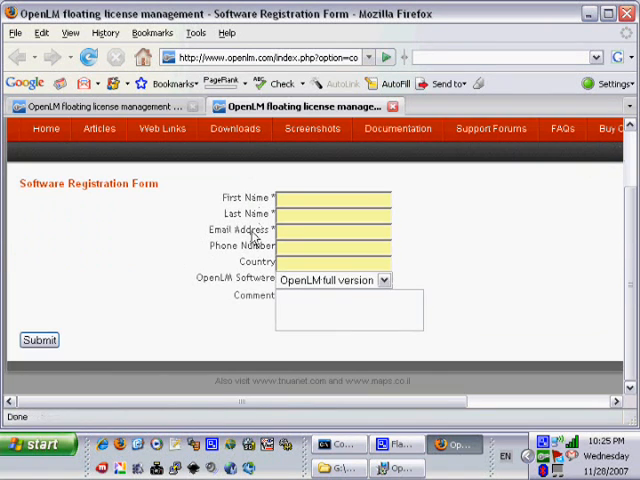
{"action": "mouse_move", "coordinate": [338, 218]}
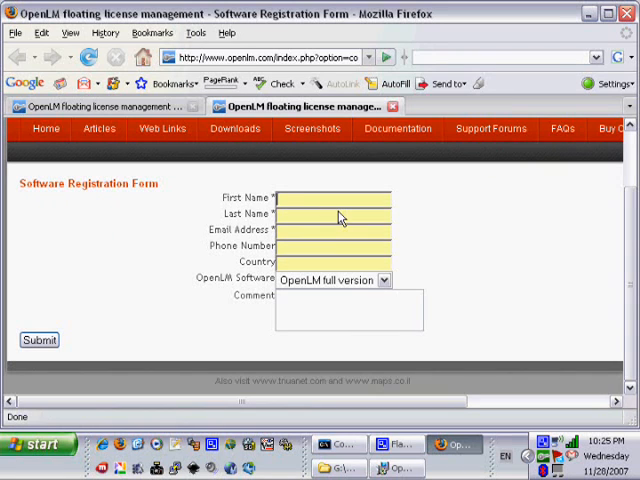
{"action": "type", "text": "Oren"}
{"action": "left_click", "coordinate": [334, 214]}
{"action": "type", "text": "Gabay"}
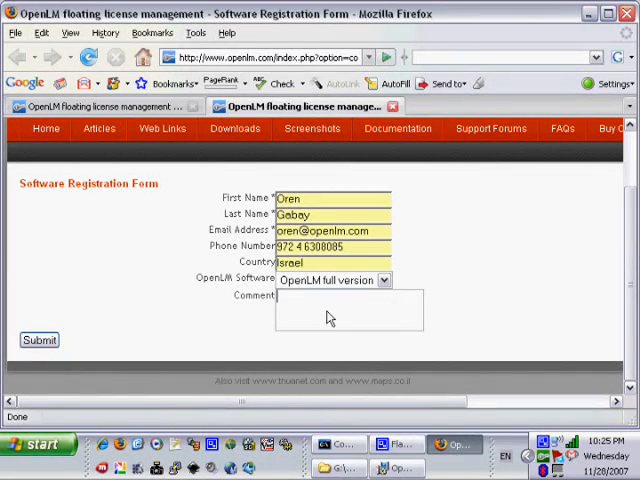
{"action": "left_click", "coordinate": [40, 340]}
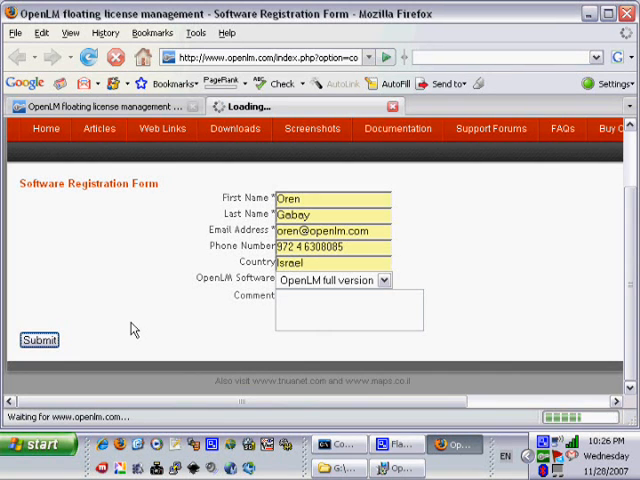
{"action": "left_click", "coordinate": [40, 340]}
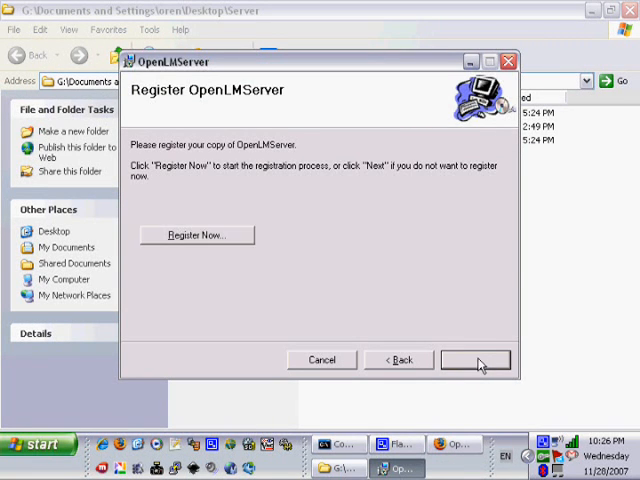
Continue past the Register OpenLMServer page to finish the server installation.
{"action": "left_click", "coordinate": [476, 360]}
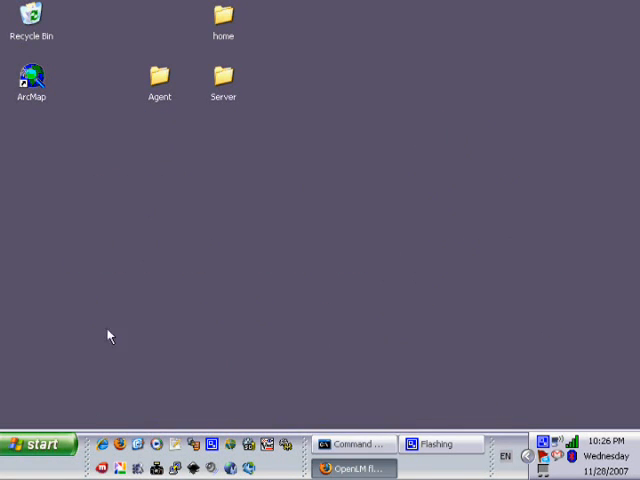
{"action": "mouse_move", "coordinate": [148, 100]}
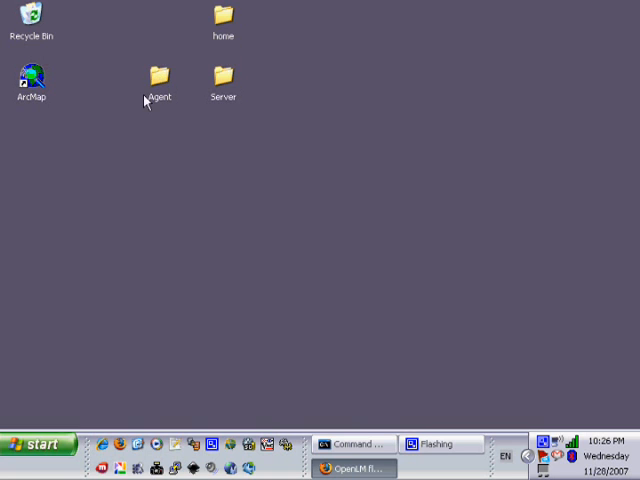
Launch the agent setup.exe and accept its license agreement.
{"action": "double_click", "coordinate": [158, 78]}
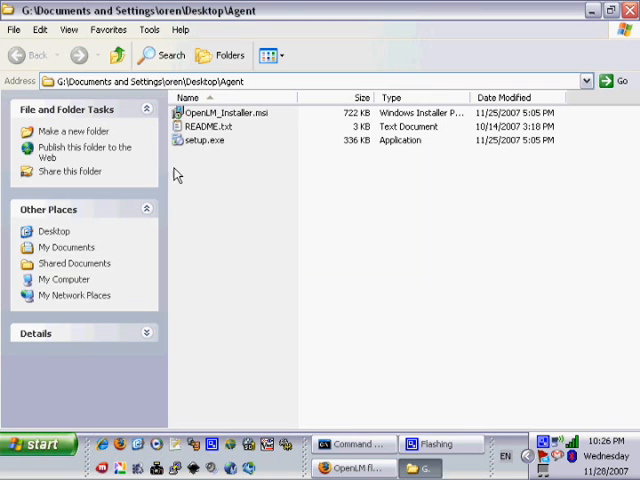
{"action": "left_click", "coordinate": [204, 140]}
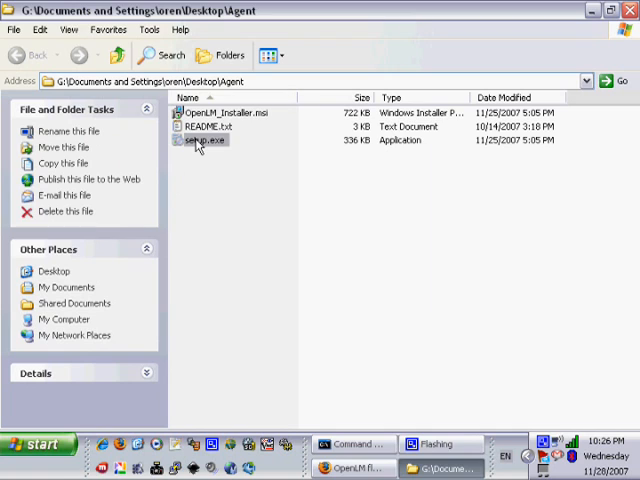
{"action": "double_click", "coordinate": [204, 140]}
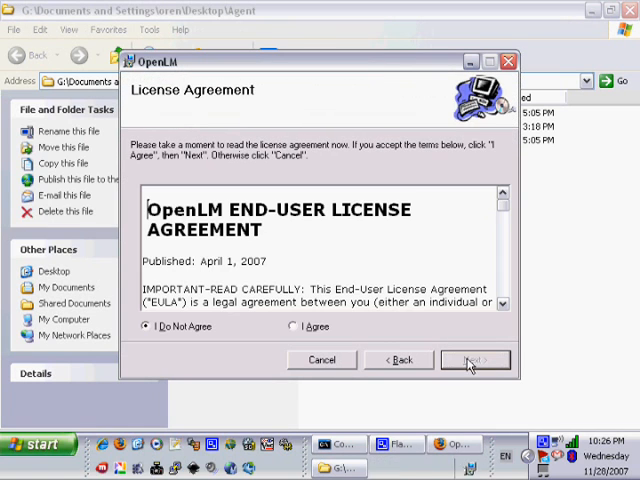
{"action": "left_click", "coordinate": [288, 326]}
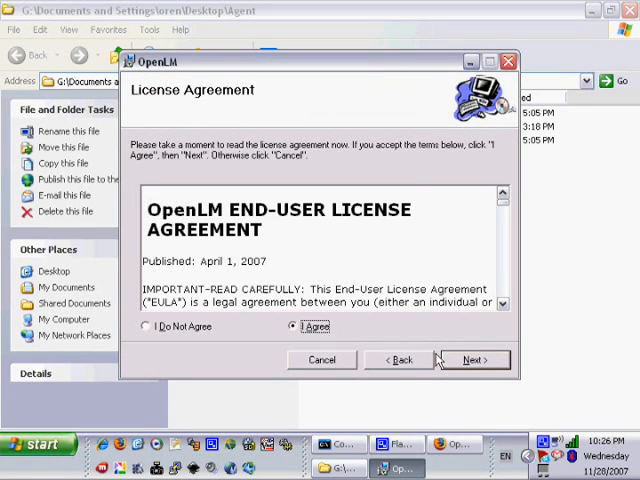
{"action": "left_click", "coordinate": [474, 360]}
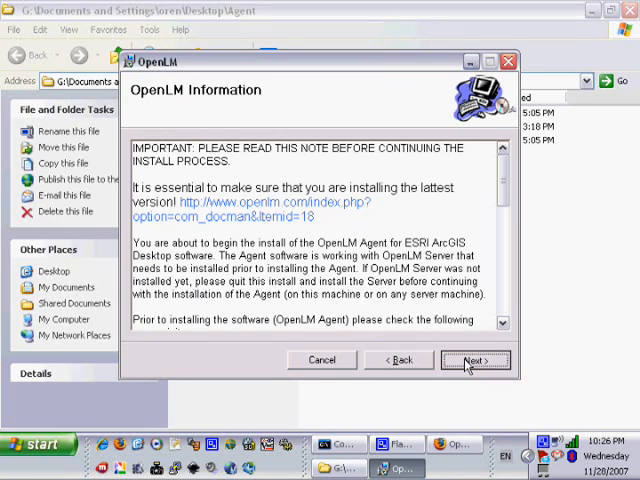
{"action": "left_click", "coordinate": [476, 360]}
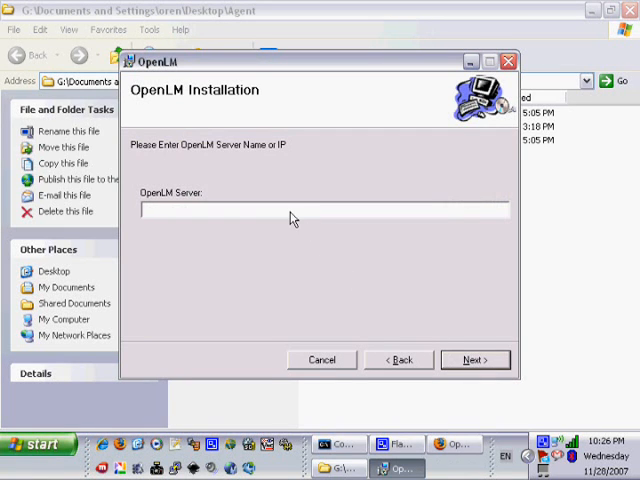
Enter localhost as the OpenLM server and install to the default GlobalMaps folder.
{"action": "type", "text": "loca"}
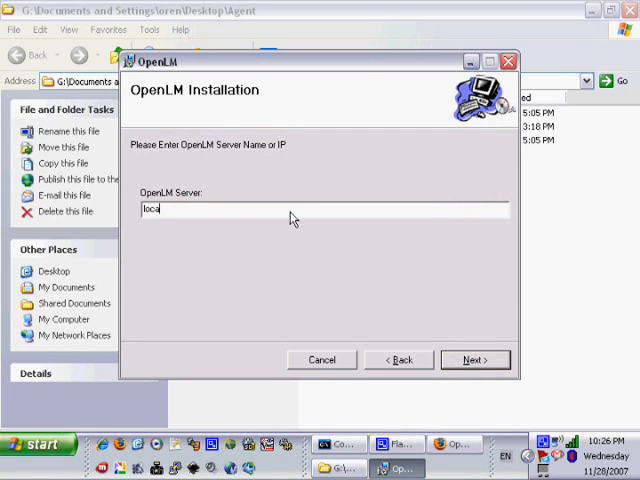
{"action": "type", "text": "lhost"}
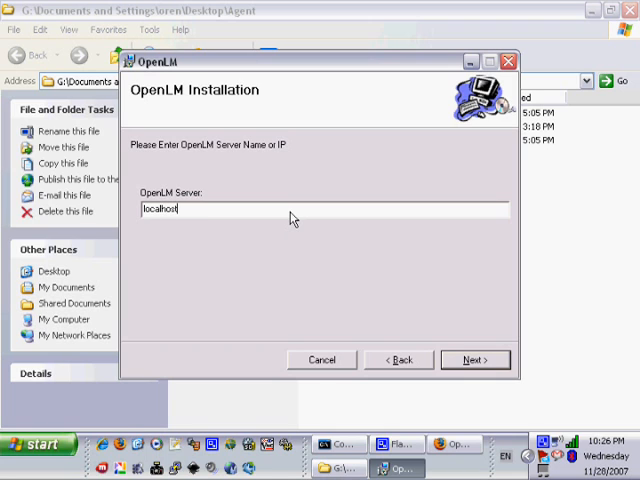
{"action": "left_click", "coordinate": [476, 360]}
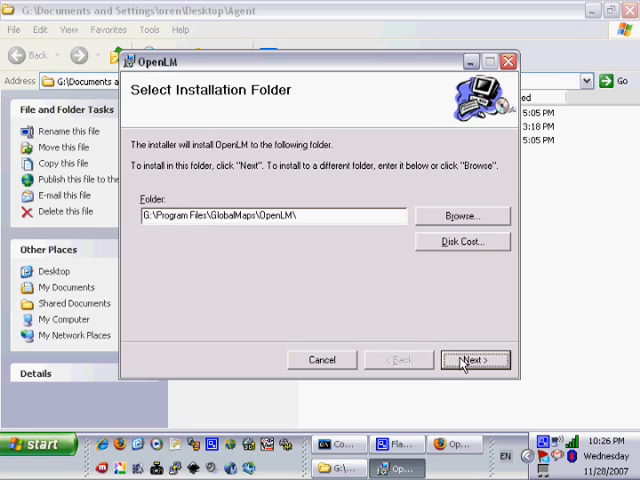
{"action": "left_click", "coordinate": [476, 360]}
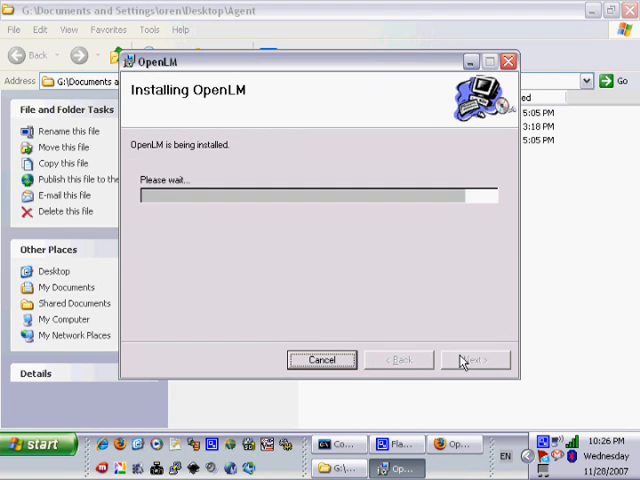
{"action": "mouse_move", "coordinate": [552, 190]}
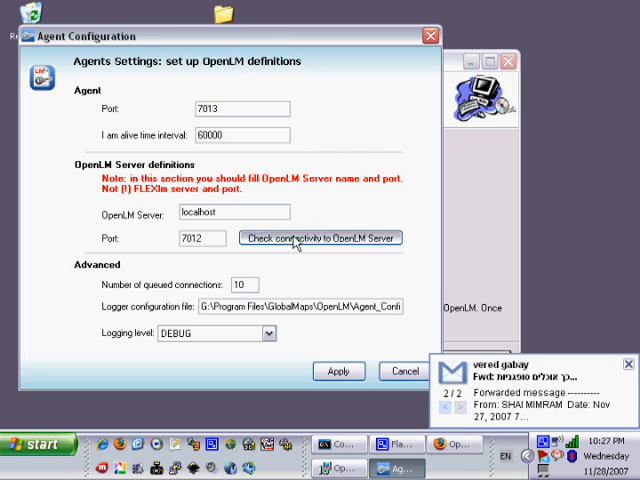
Verify connectivity to localhost on port 7012, apply the agent settings and close the installer.
{"action": "left_click", "coordinate": [322, 238]}
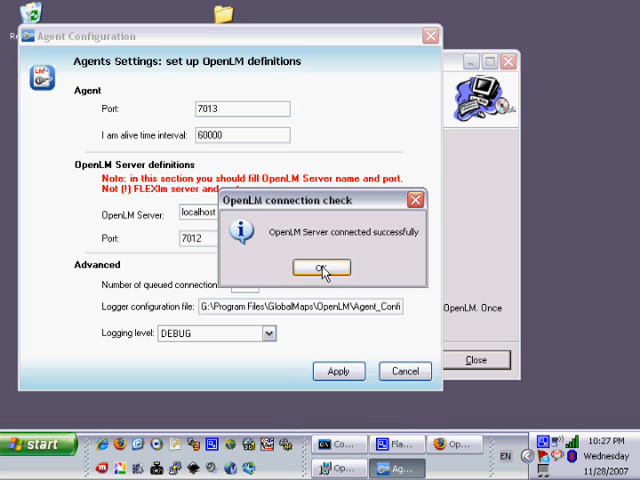
{"action": "left_click", "coordinate": [320, 268]}
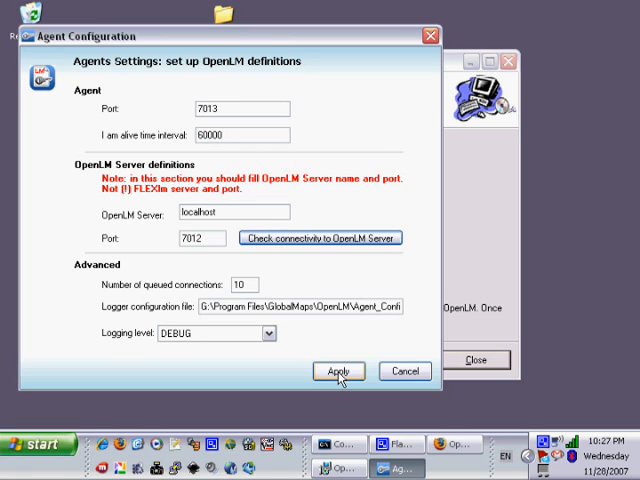
{"action": "left_click", "coordinate": [338, 372]}
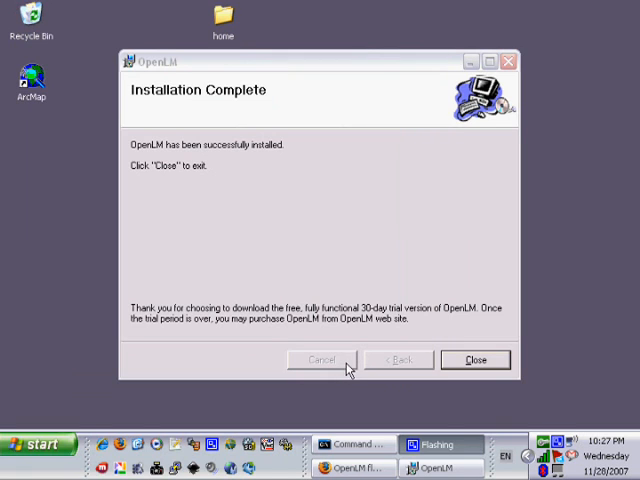
{"action": "left_click", "coordinate": [474, 360]}
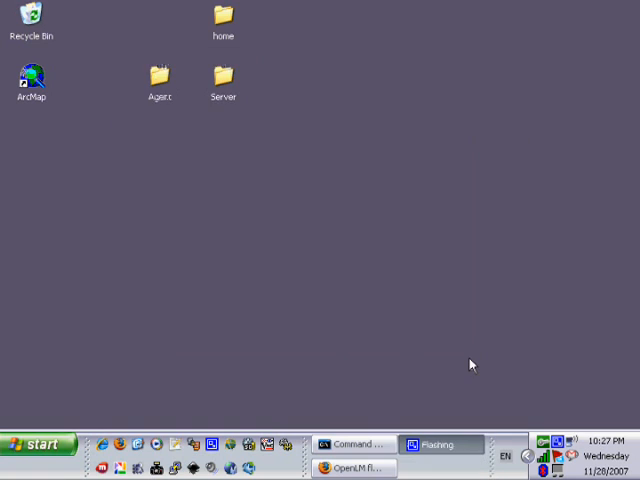
{"action": "mouse_move", "coordinate": [454, 352]}
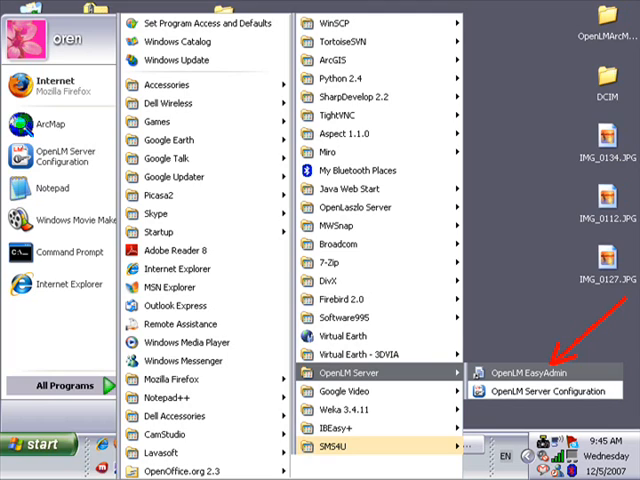
Launch the OpenLM EasyAdmin dashboard in Firefox and reach its Control Panel.
{"action": "left_click", "coordinate": [530, 368]}
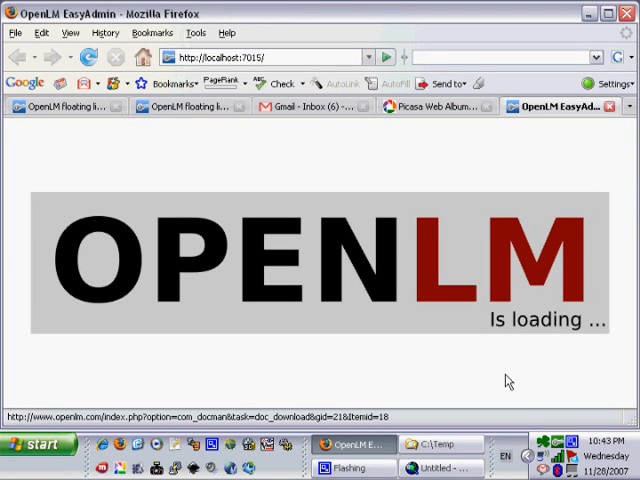
{"action": "mouse_move", "coordinate": [470, 332]}
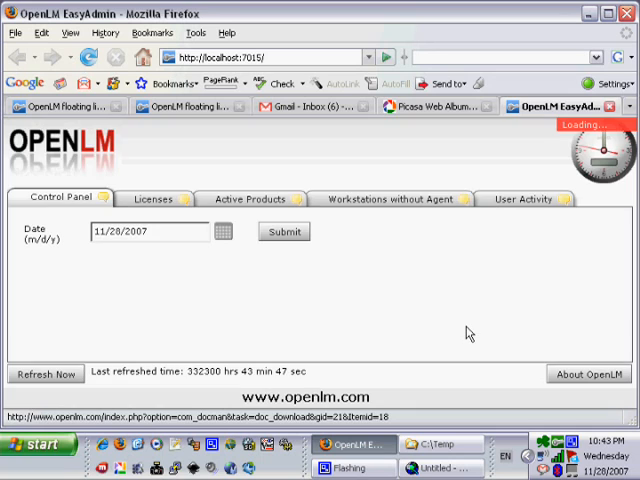
{"action": "left_click", "coordinate": [284, 232]}
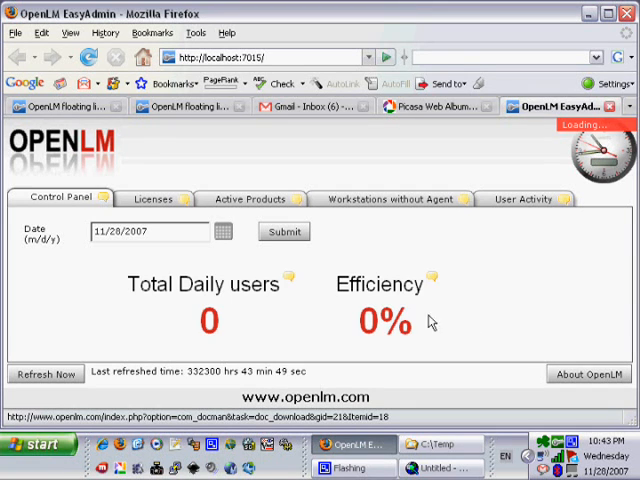
{"action": "left_click", "coordinate": [44, 372]}
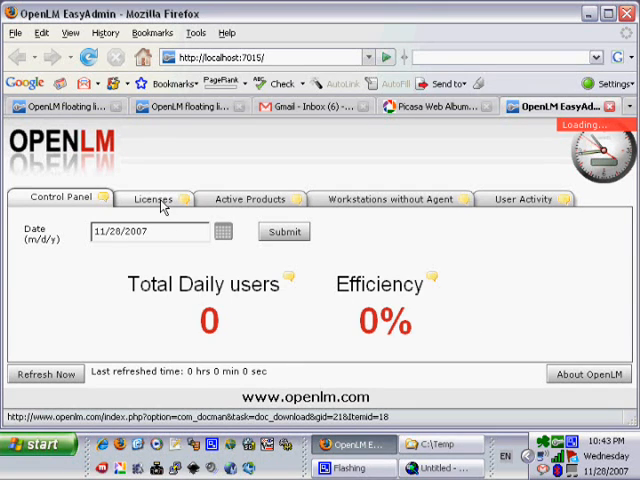
Review the ArcGIS licences list and the products currently in use.
{"action": "left_click", "coordinate": [152, 200]}
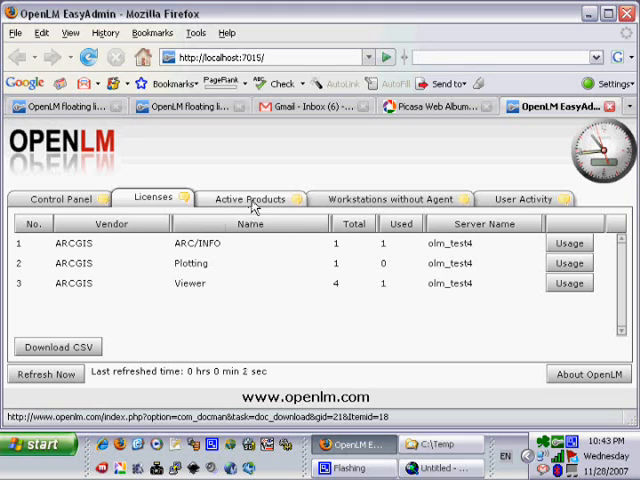
{"action": "left_click", "coordinate": [252, 198]}
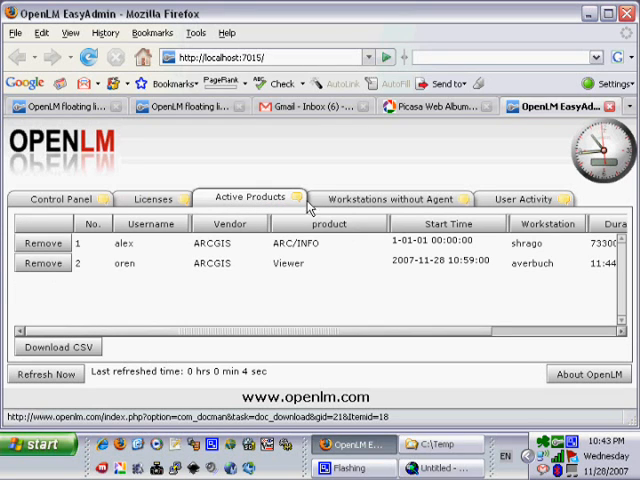
{"action": "left_click", "coordinate": [388, 198]}
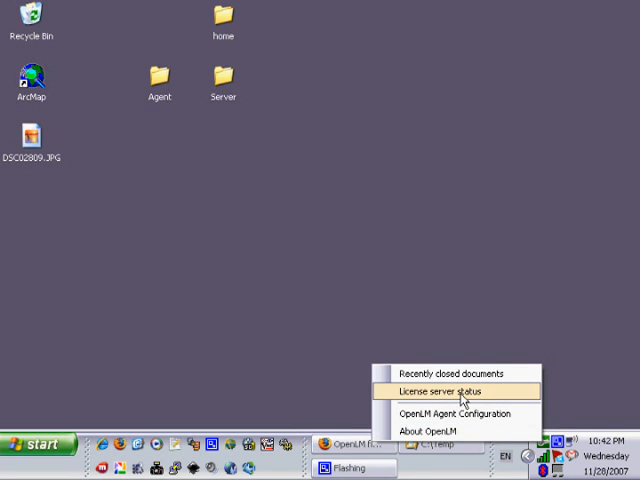
View the license server status with users for ARC/INFO, Plotting and Viewer on olm_test4, then close it.
{"action": "left_click", "coordinate": [448, 392]}
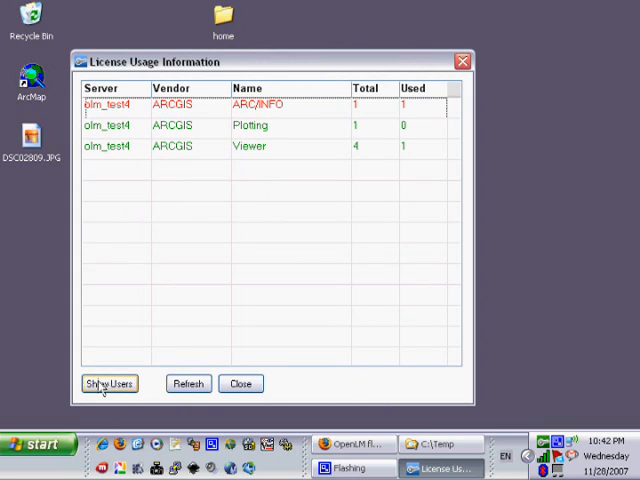
{"action": "left_click", "coordinate": [108, 384]}
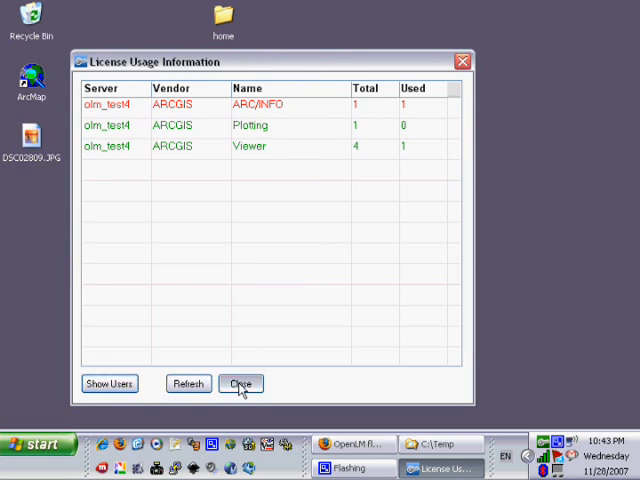
{"action": "left_click", "coordinate": [240, 384]}
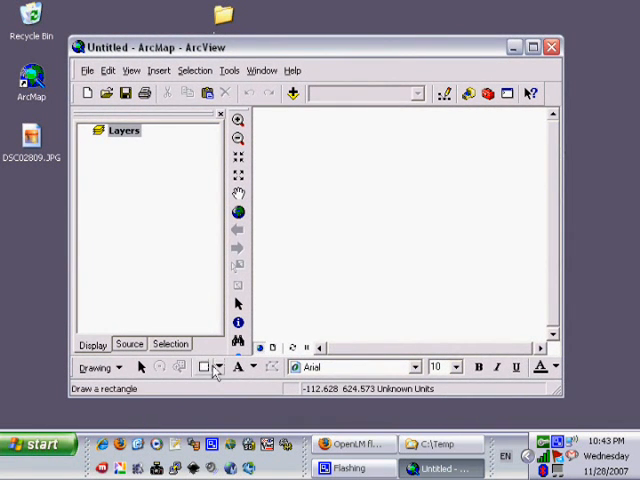
Minimize ArcMap, let the agent close the idle session, then reopen ArcMap with the saved map.
{"action": "left_click_drag", "start_coordinate": [316, 190], "coordinate": [370, 236]}
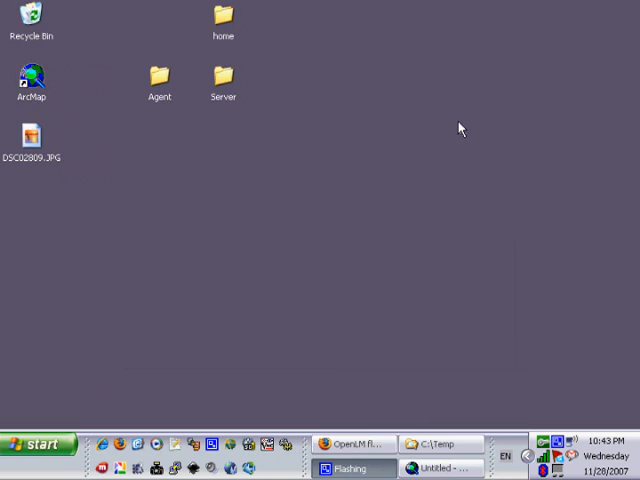
{"action": "mouse_move", "coordinate": [376, 272]}
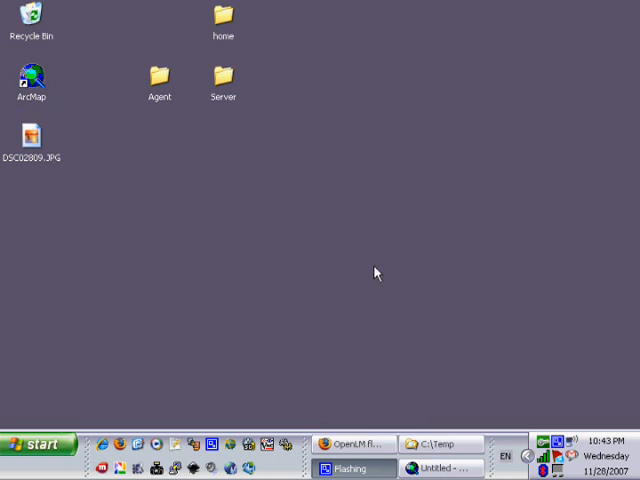
{"action": "mouse_move", "coordinate": [550, 442]}
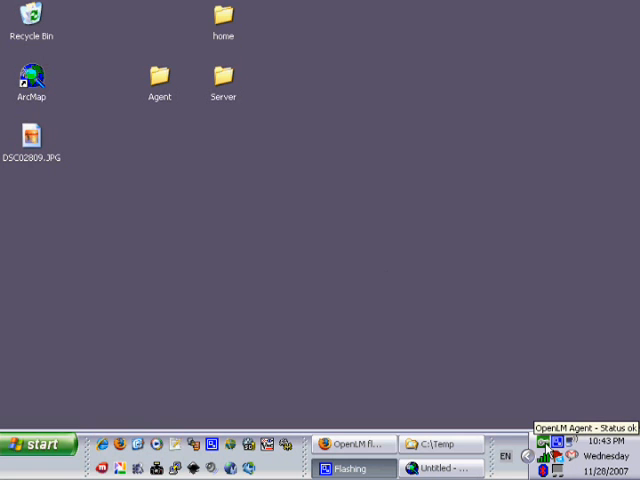
{"action": "mouse_move", "coordinate": [452, 230]}
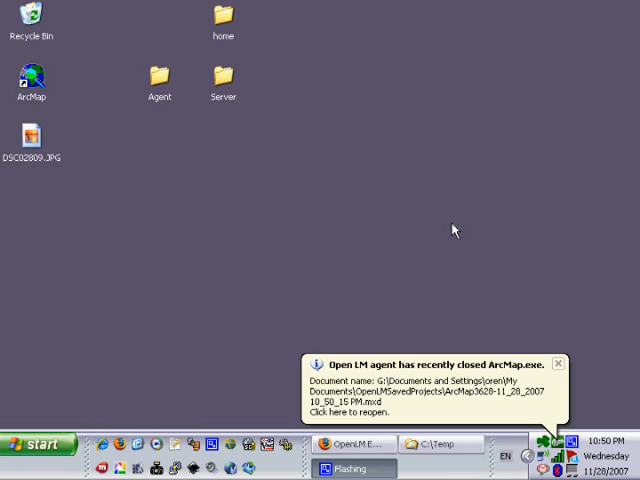
{"action": "mouse_move", "coordinate": [444, 300]}
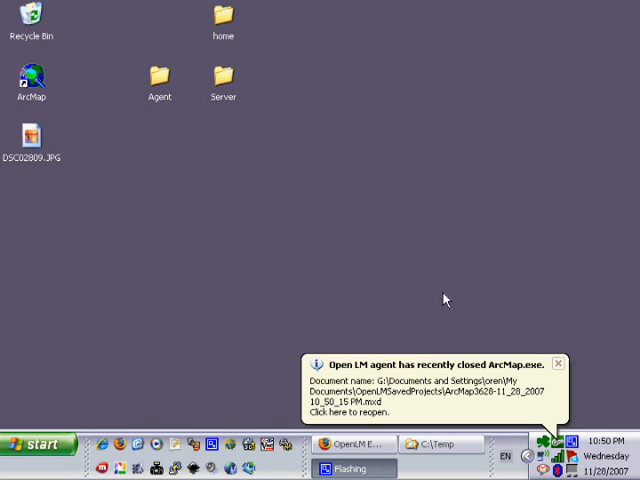
{"action": "mouse_move", "coordinate": [452, 404]}
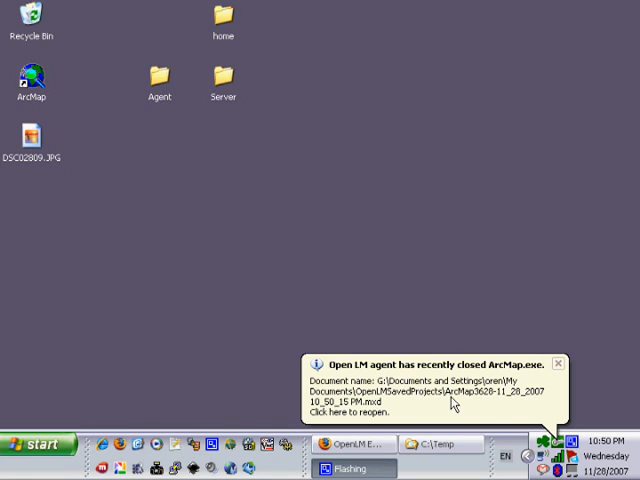
{"action": "left_click", "coordinate": [344, 412]}
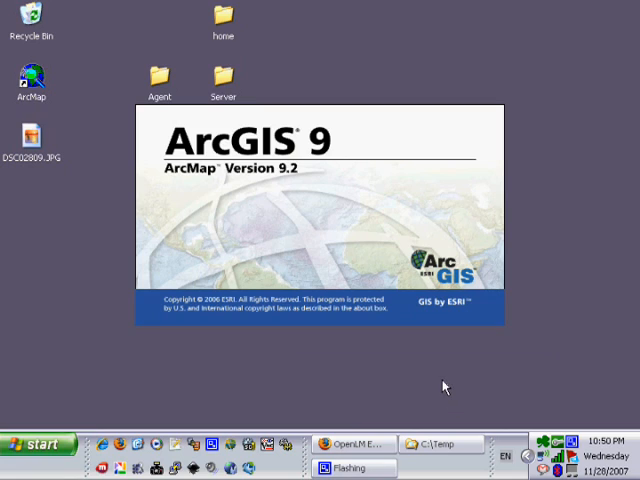